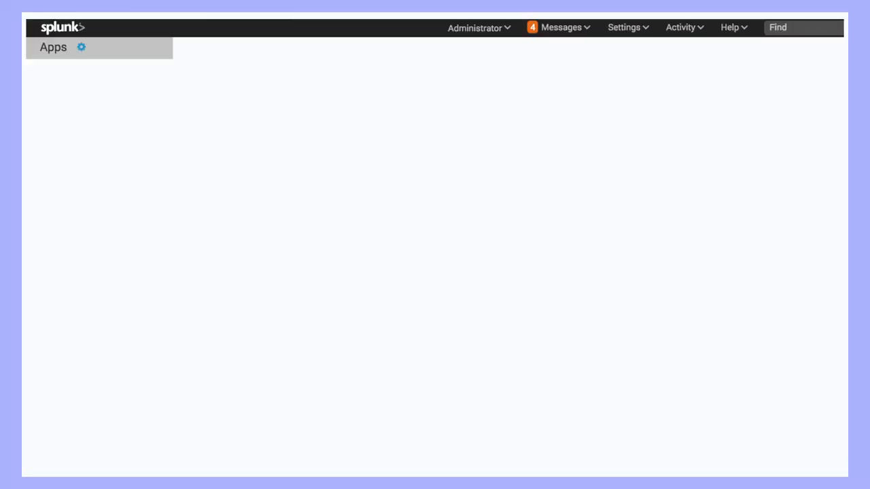
Return to the Splunk home page so the Apps panel lists Search & Reporting, Splunk Add-on Builder and My add-on
left_click(53, 47)
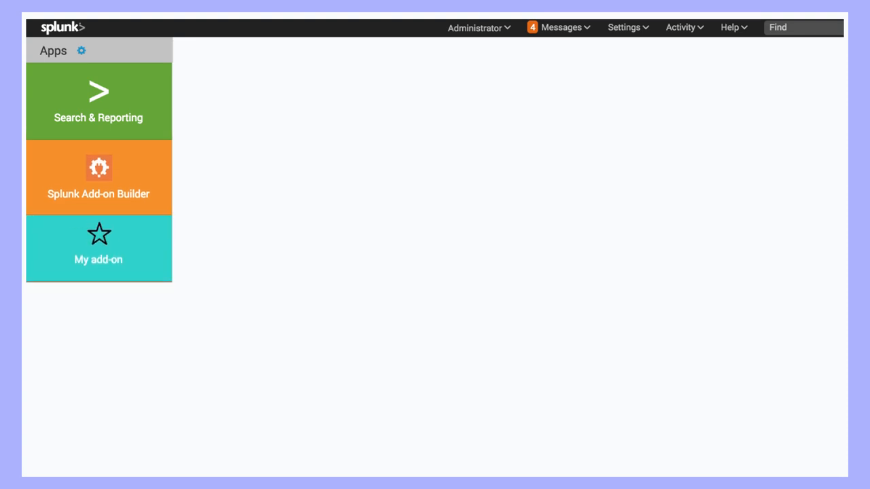